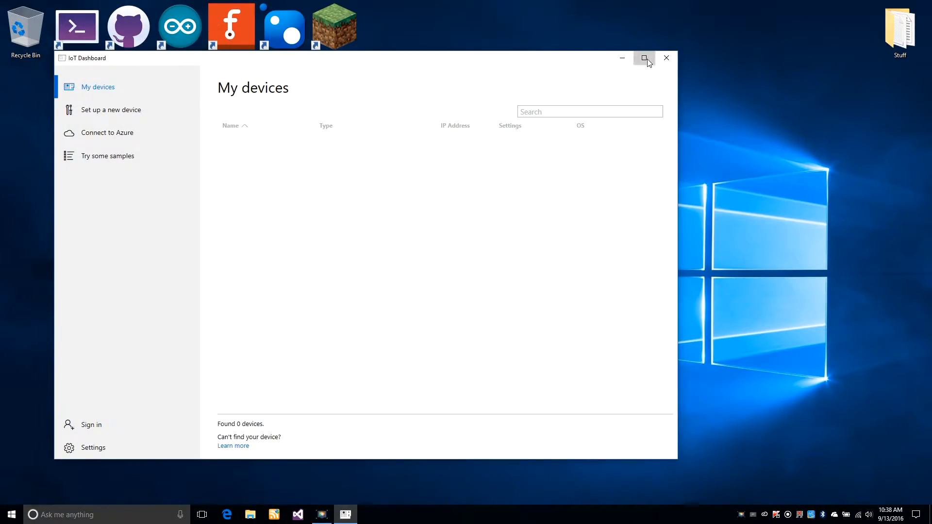
Step: Maximize the IoT Dashboard and open rpi1's Device Portal from My devices
{"action": "left_click", "coordinate": [645, 57]}
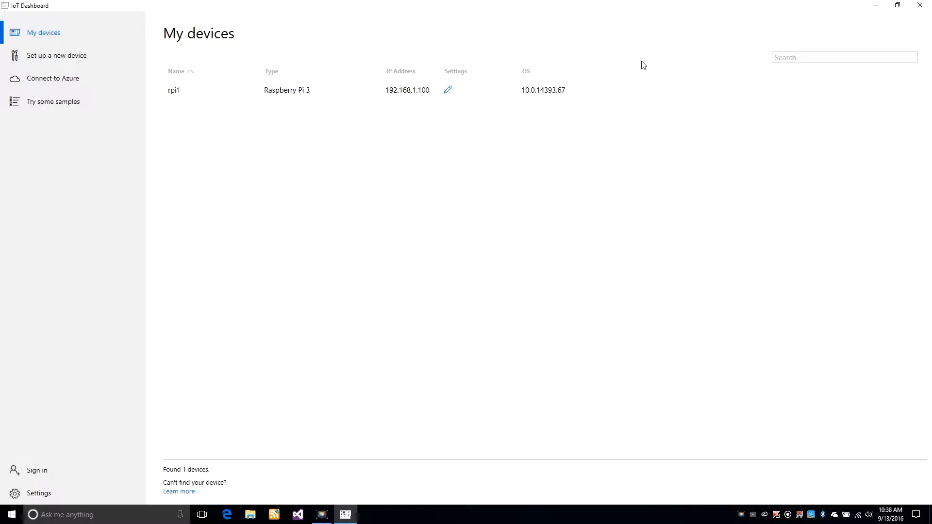
{"action": "mouse_move", "coordinate": [209, 94]}
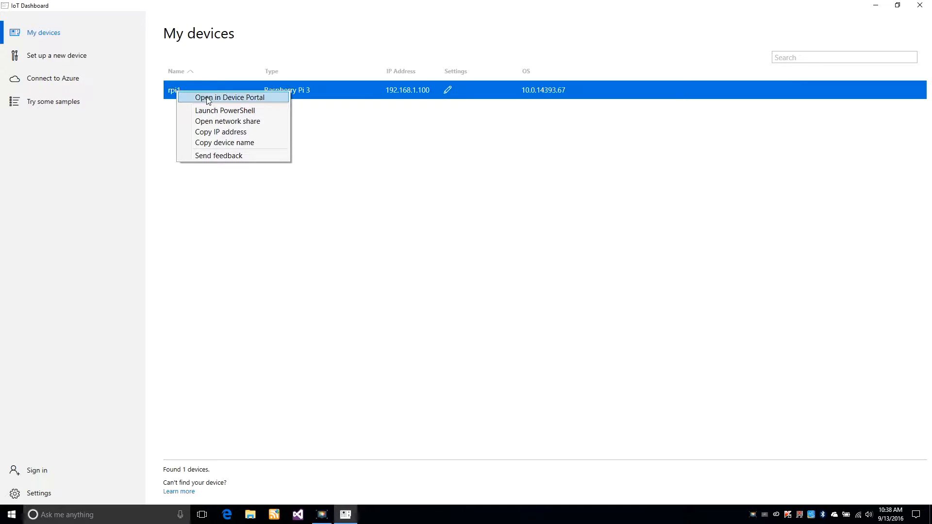
{"action": "left_click", "coordinate": [230, 97]}
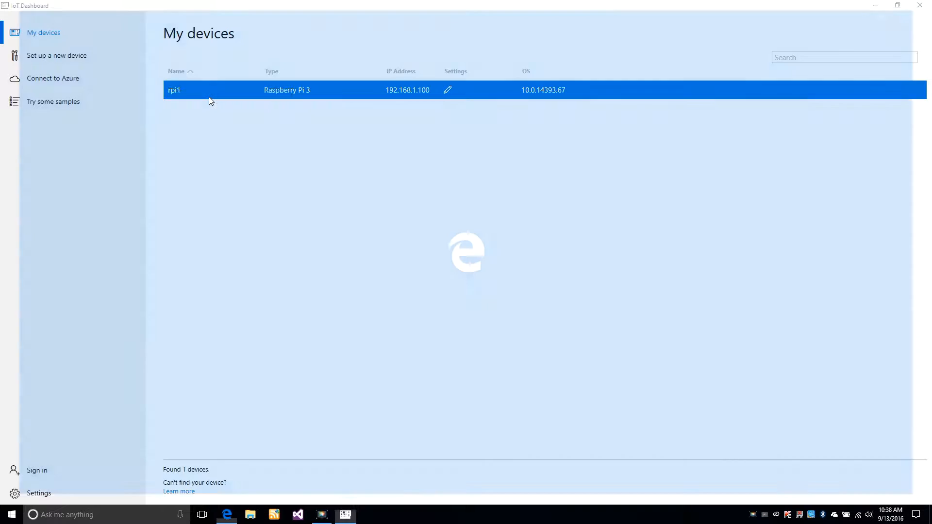
Step: Sign in with the saved credentials and show the Pi's App Manager list
{"action": "left_click", "coordinate": [447, 89]}
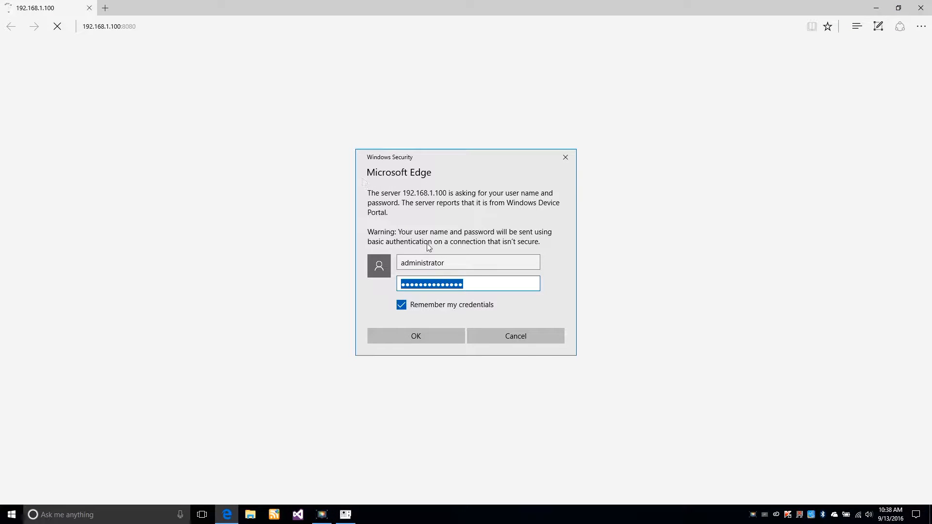
{"action": "left_click", "coordinate": [416, 336]}
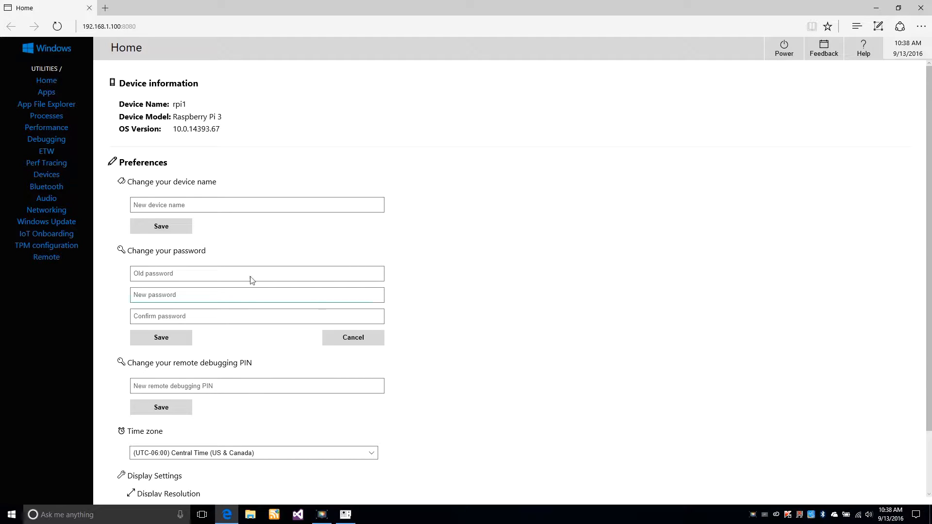
{"action": "left_click", "coordinate": [46, 93]}
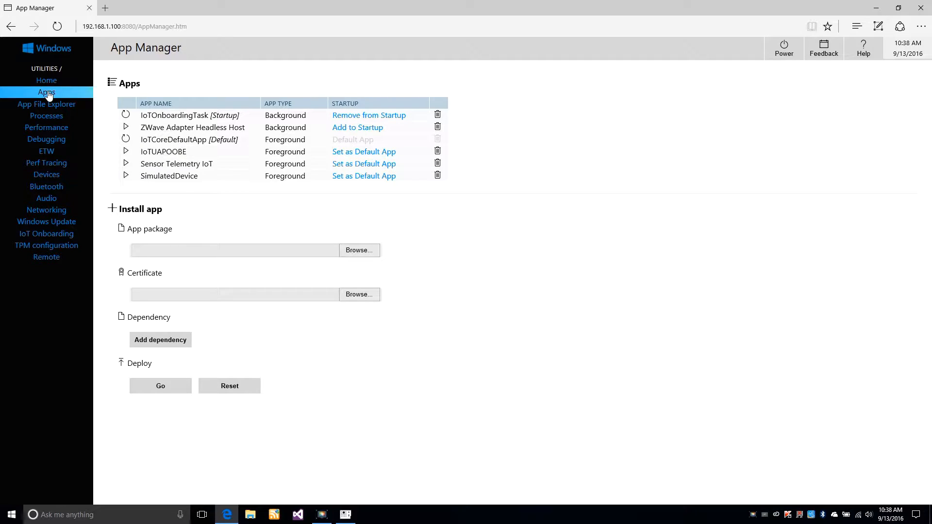
{"action": "mouse_move", "coordinate": [126, 168]}
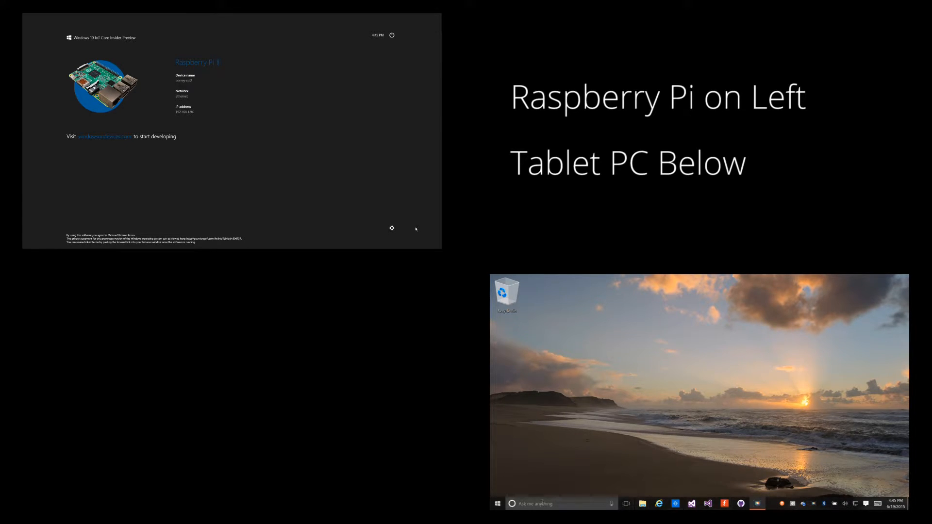
{"action": "mouse_move", "coordinate": [672, 370]}
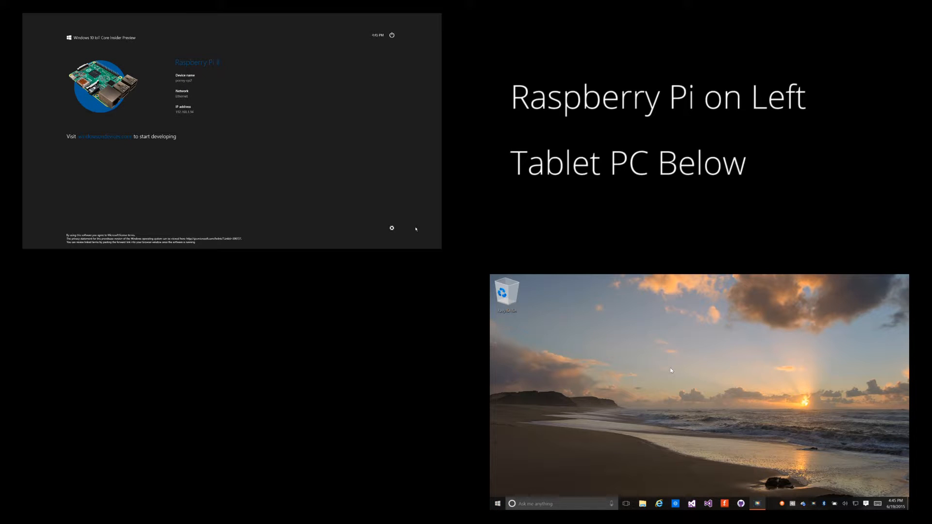
{"action": "mouse_move", "coordinate": [507, 489]}
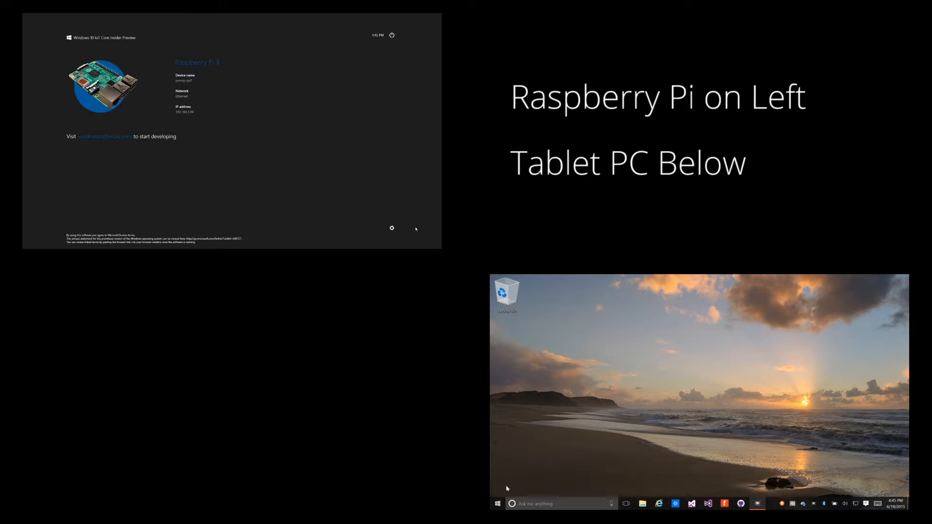
Step: Show the tablet's Start menu of app tiles
{"action": "left_click", "coordinate": [496, 504]}
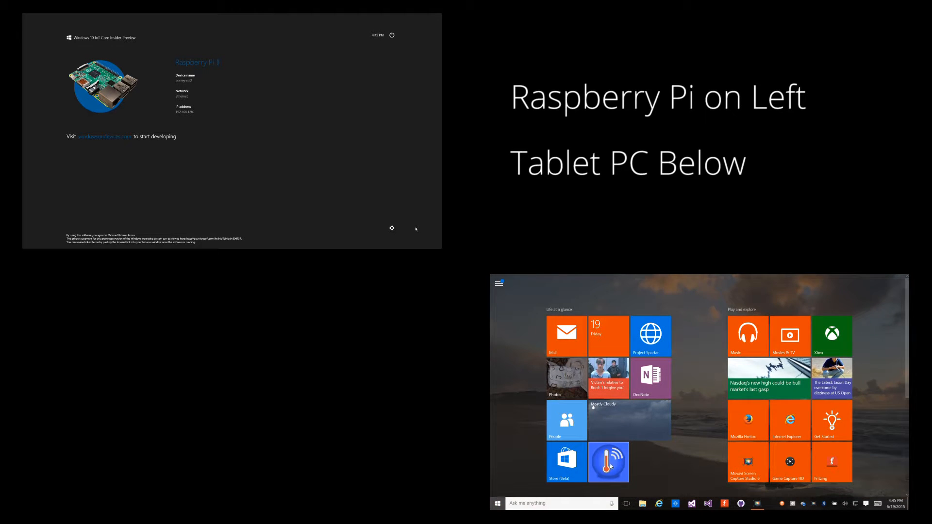
Step: Launch Sensor Telemetry on the tablet from its Start menu tile
{"action": "left_click", "coordinate": [608, 462]}
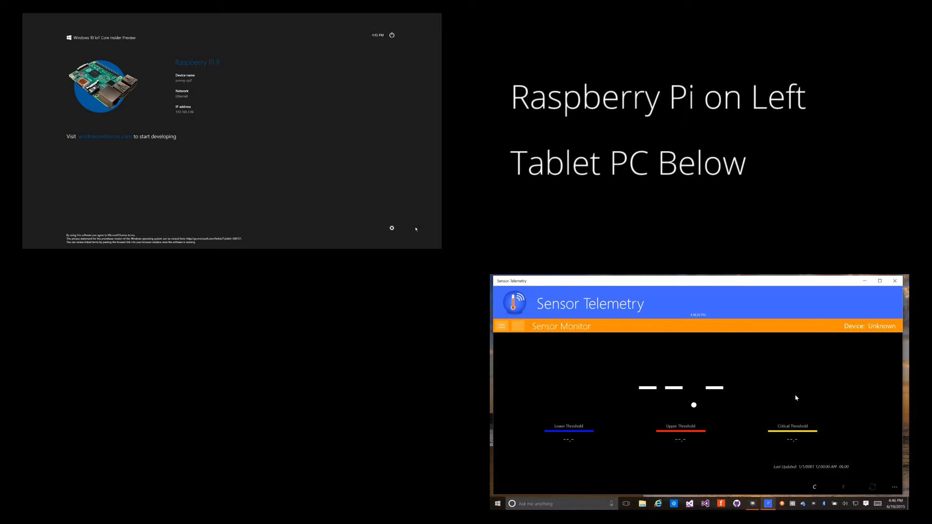
{"action": "mouse_move", "coordinate": [794, 504]}
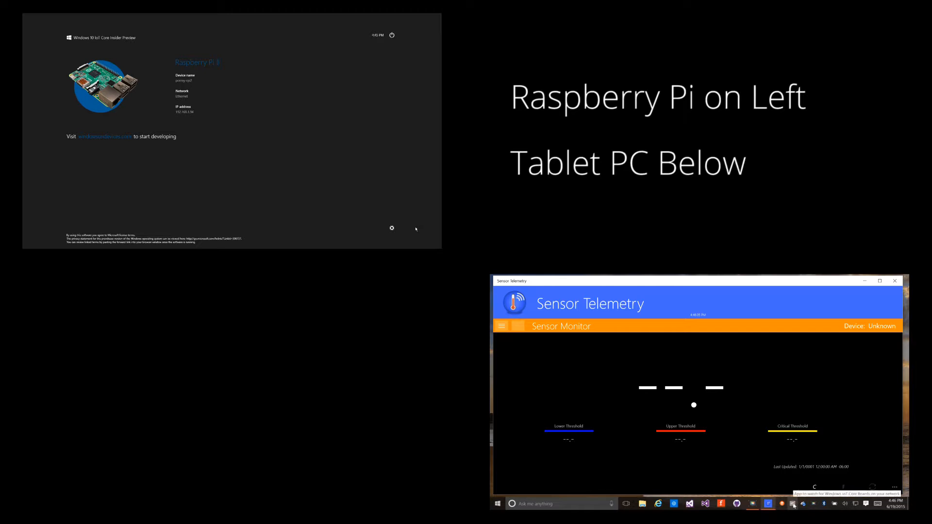
Step: Find the Pi with IoT Core Watcher and start Sensor Telemetry from its installed apps
{"action": "left_click", "coordinate": [794, 504]}
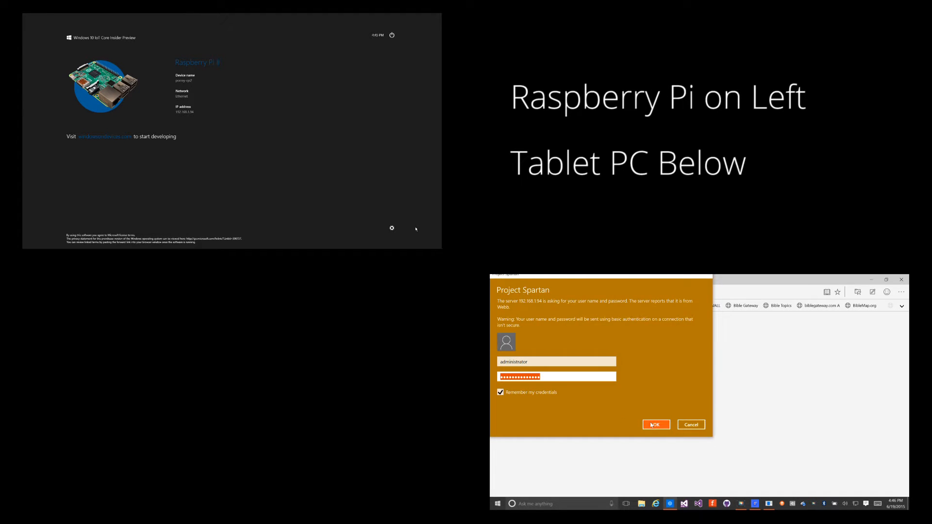
{"action": "left_click", "coordinate": [655, 425]}
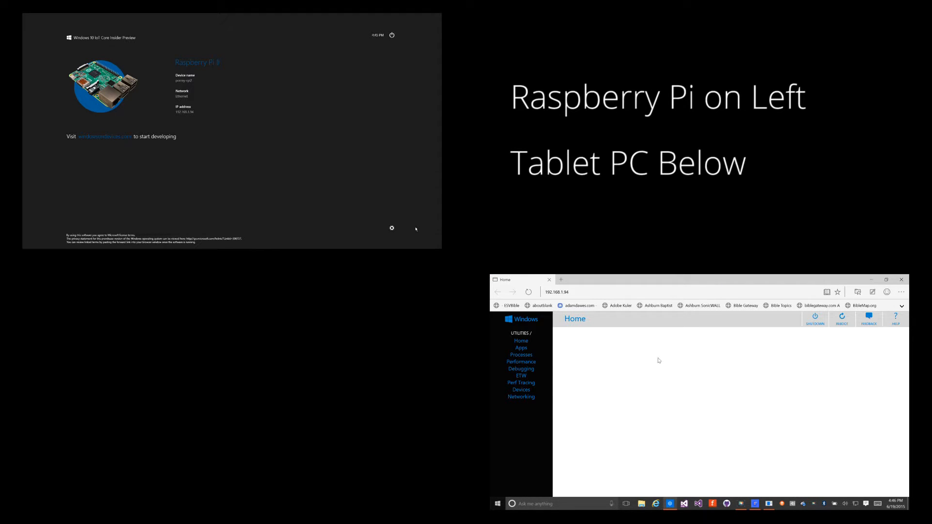
{"action": "mouse_move", "coordinate": [659, 357]}
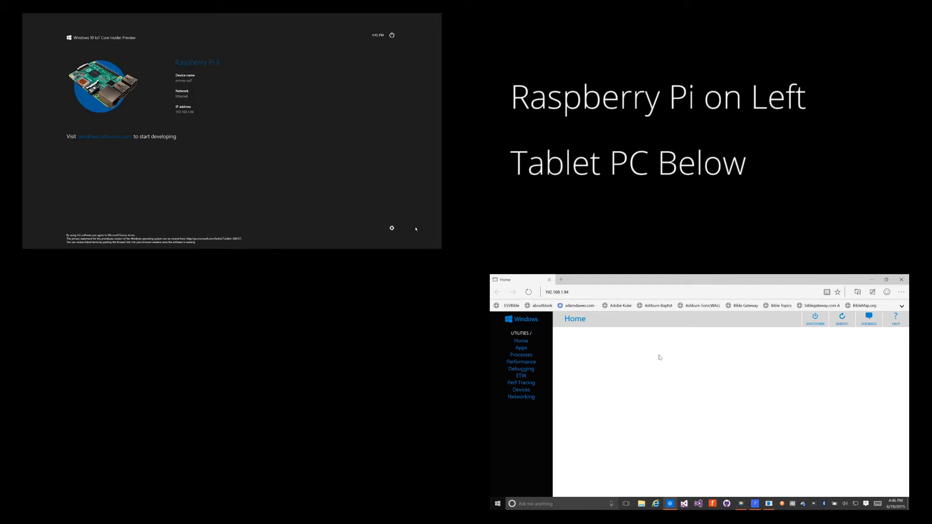
{"action": "left_click", "coordinate": [520, 348]}
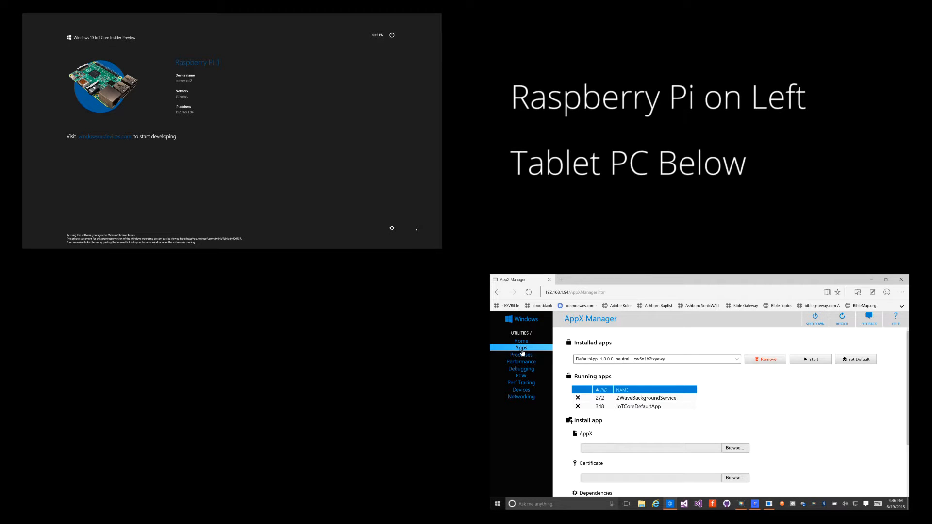
{"action": "left_click", "coordinate": [737, 359]}
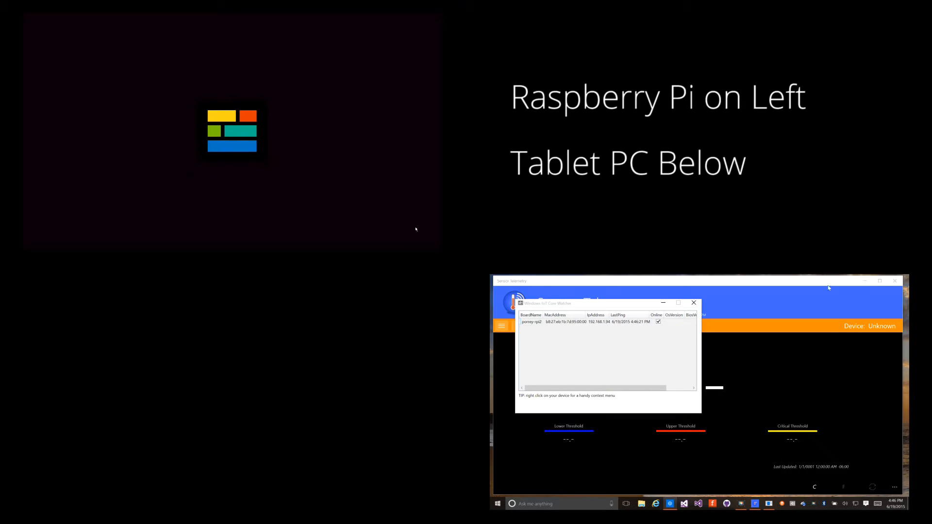
Step: Dismiss IoT Core Watcher so both devices show the live 75.0°F reading
{"action": "left_click", "coordinate": [693, 303]}
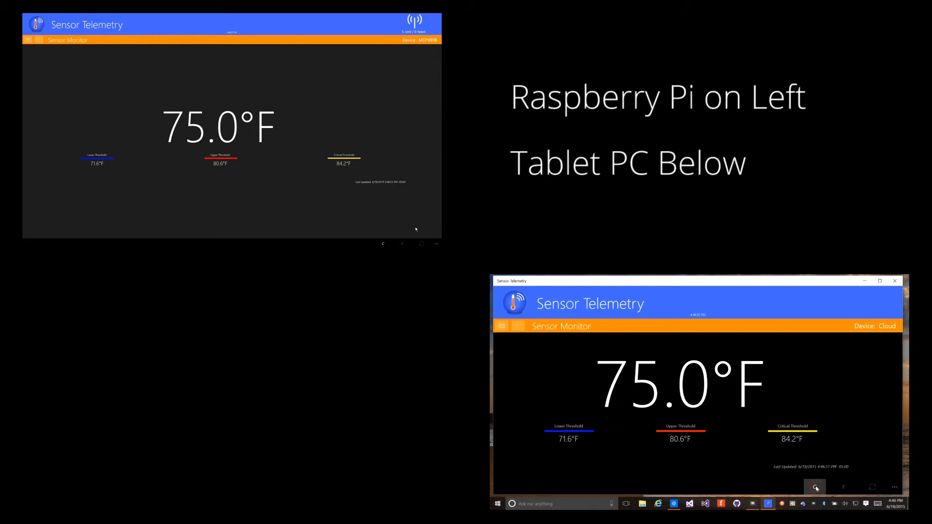
{"action": "left_click", "coordinate": [815, 487]}
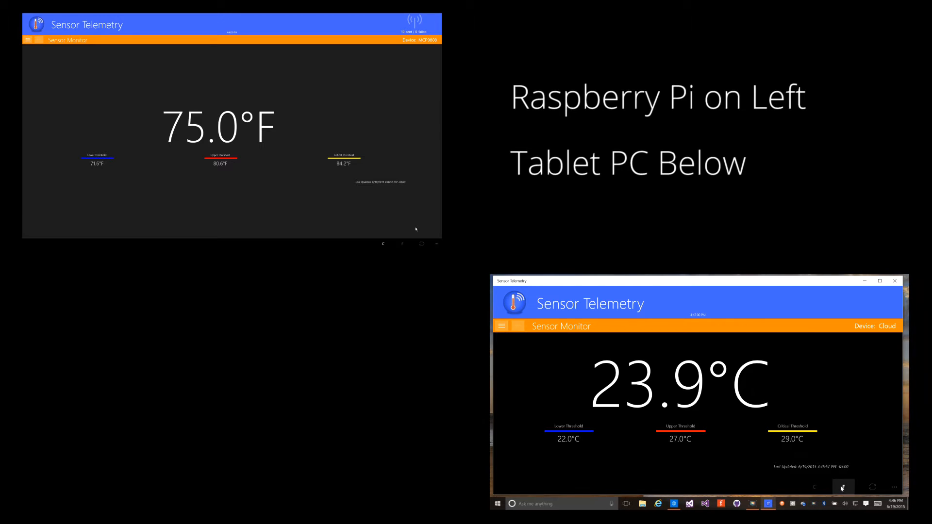
{"action": "left_click", "coordinate": [843, 487]}
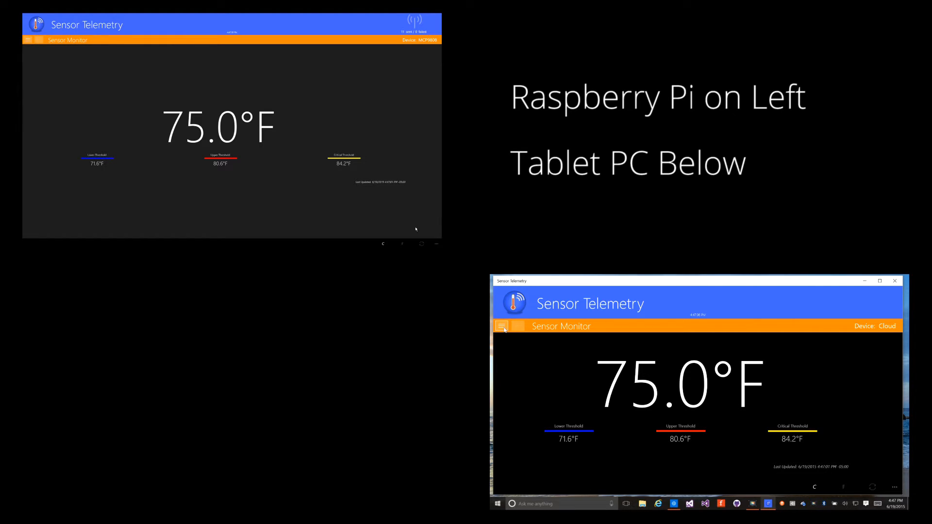
Step: Show the tablet app's hamburger navigation menu with history and debug pages
{"action": "left_click", "coordinate": [502, 327]}
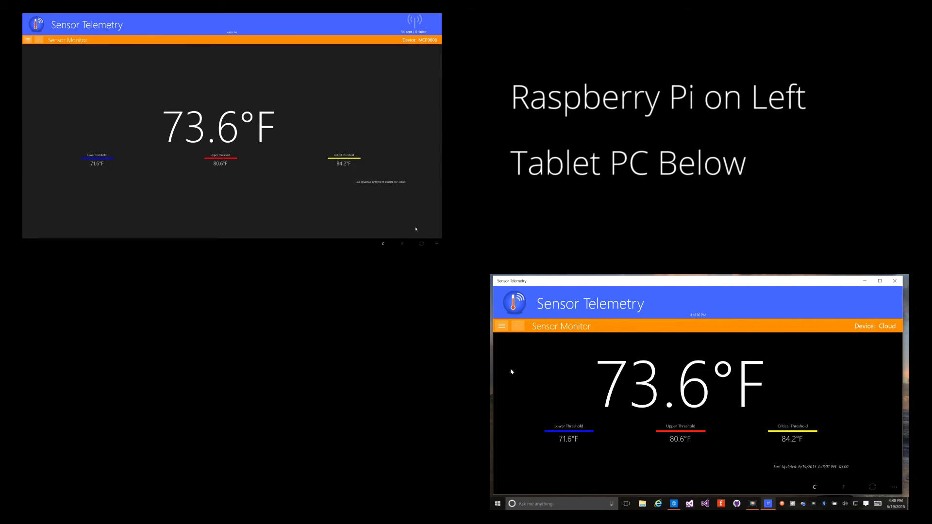
{"action": "left_click", "coordinate": [502, 326]}
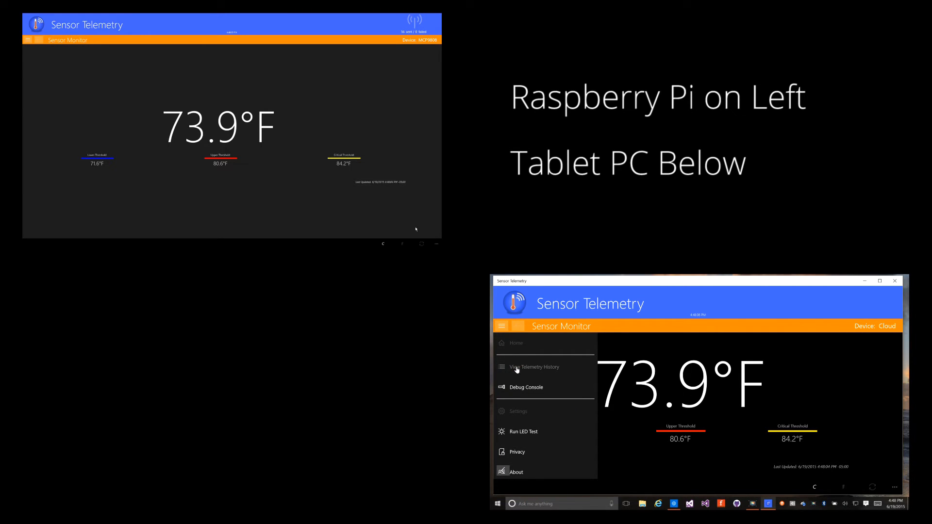
Step: Show View Telemetry History on the tablet, listing 6,175 recorded readings
{"action": "left_click", "coordinate": [534, 367]}
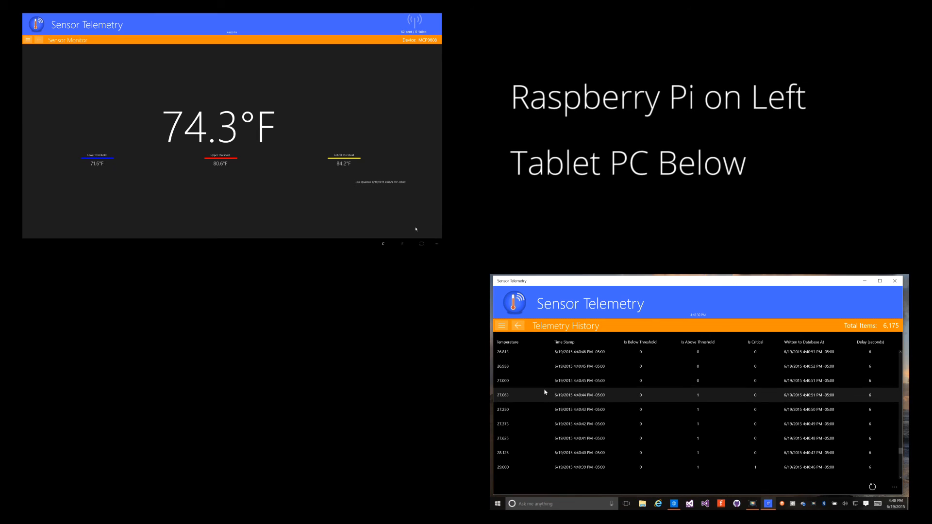
{"action": "left_click", "coordinate": [519, 327]}
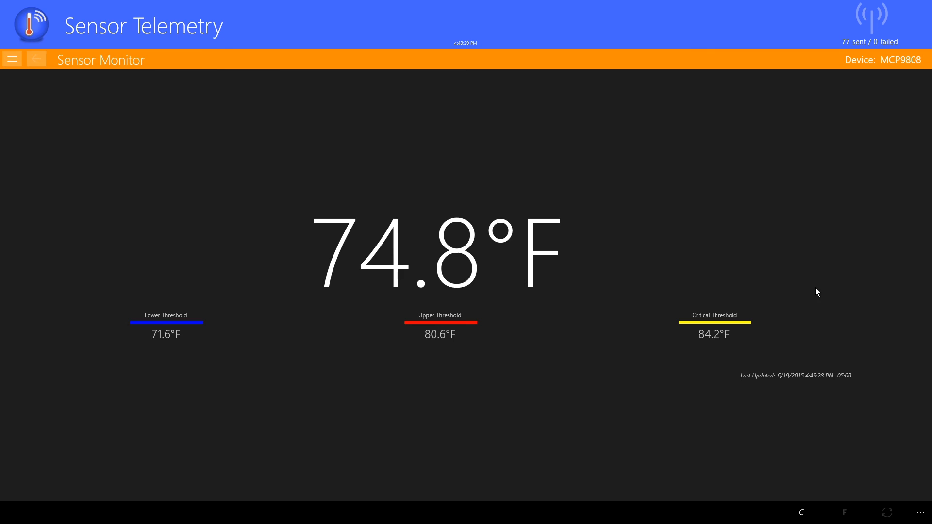
{"action": "mouse_move", "coordinate": [18, 106]}
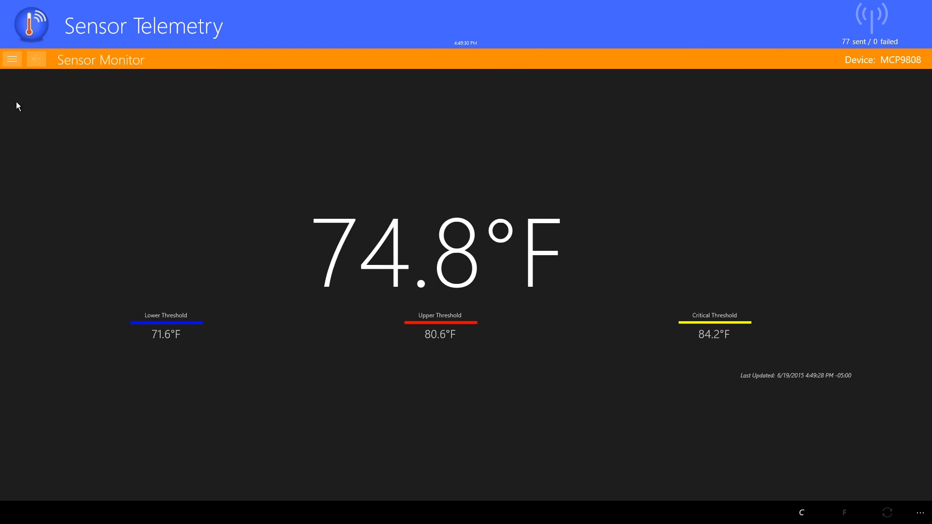
Step: Show the Pi's Debug Console listing four alert pin monitoring events
{"action": "left_click", "coordinate": [11, 59]}
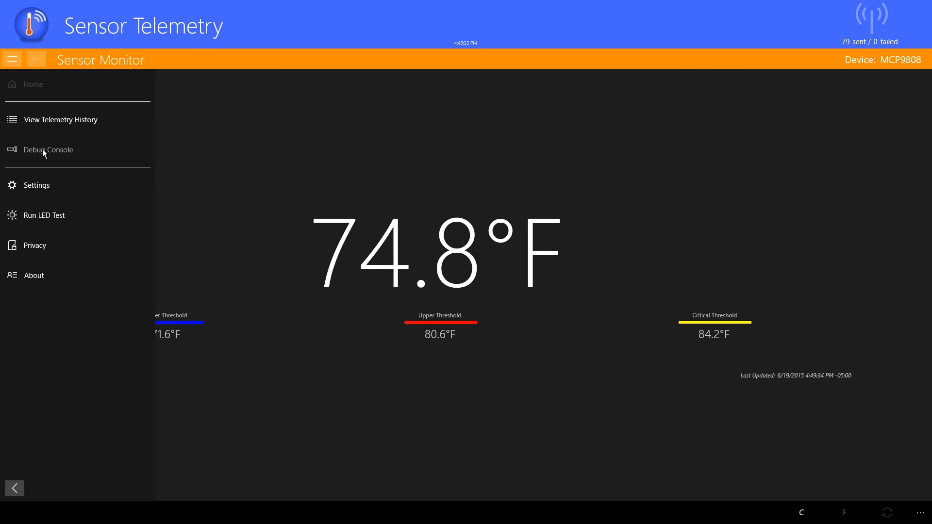
{"action": "left_click", "coordinate": [48, 149]}
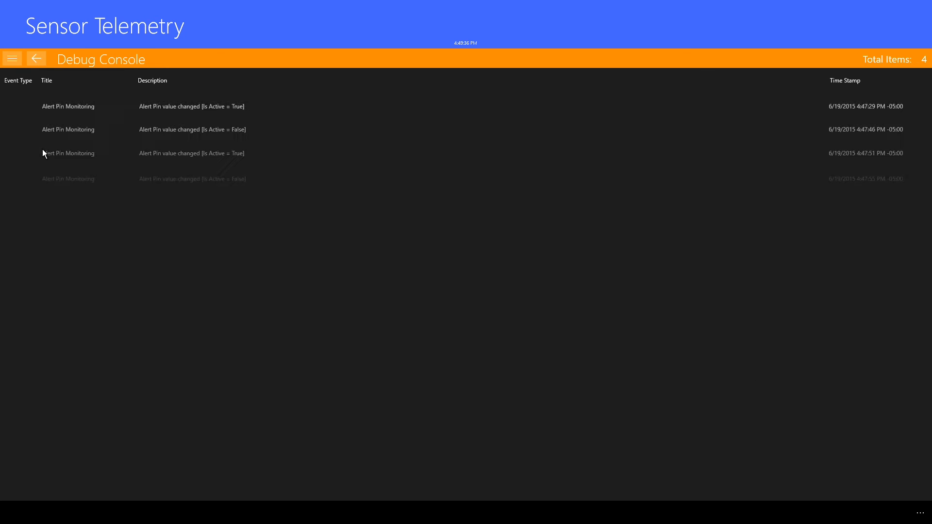